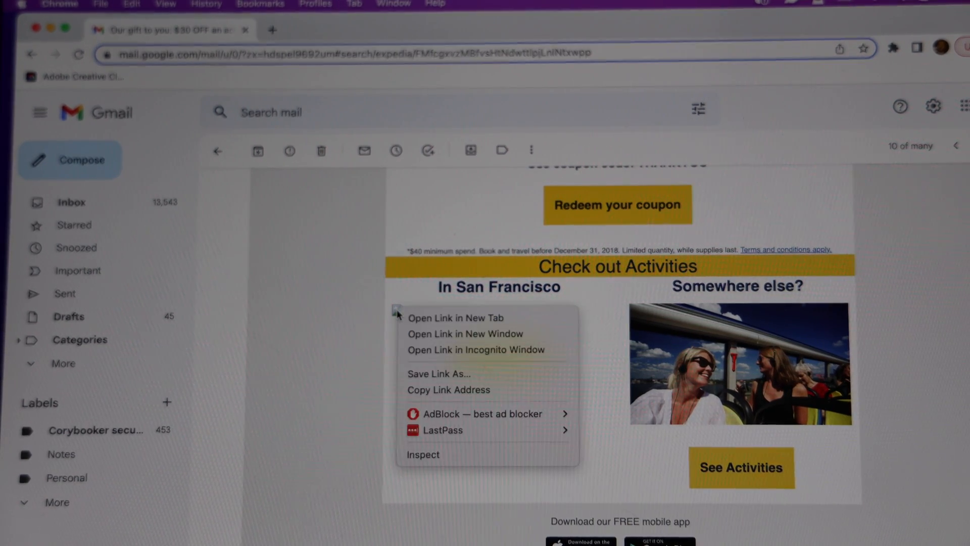
pyautogui.moveTo(423, 454)
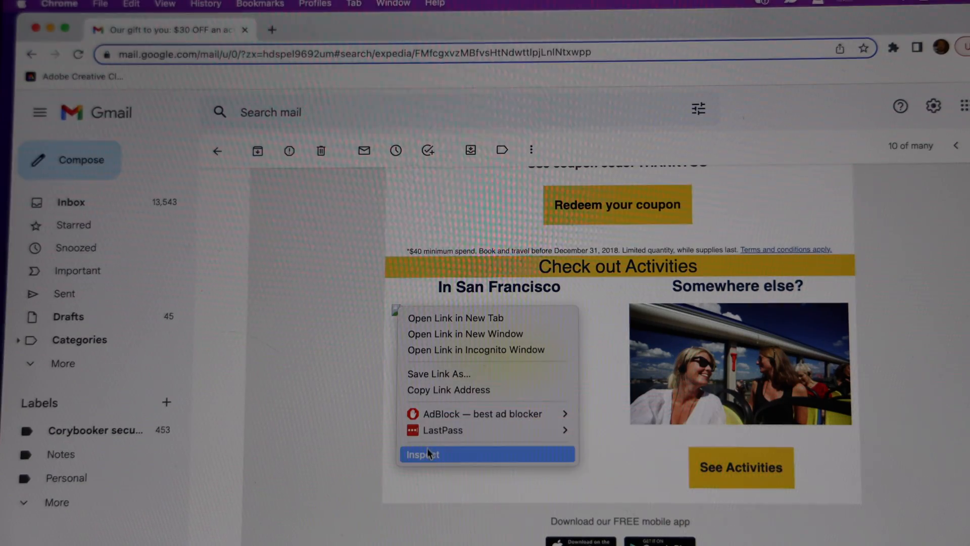